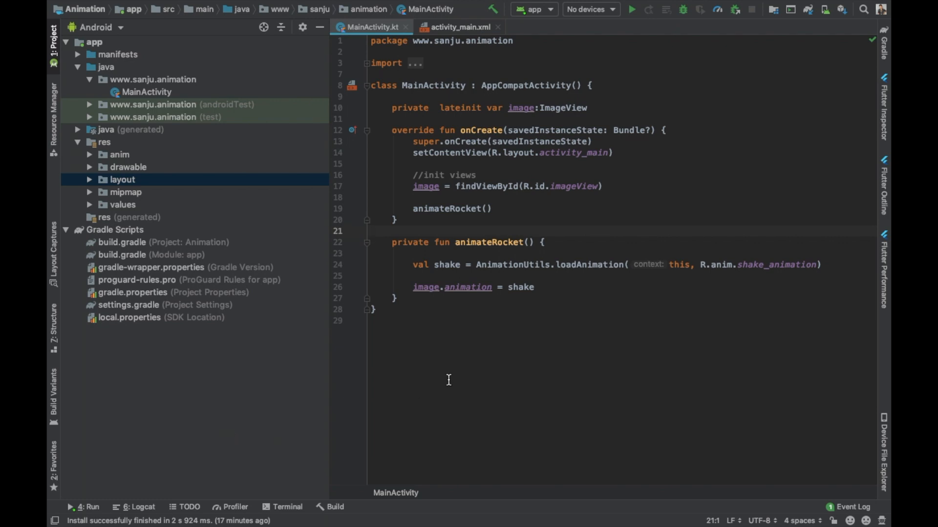
mouse_move(425, 110)
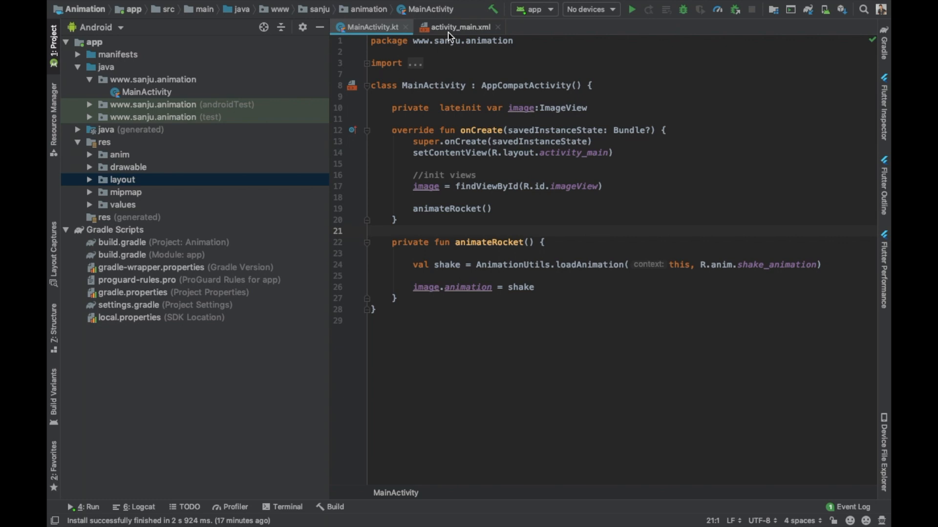
Switch to the activity_main.xml layout that references the rocket drawable
click(457, 27)
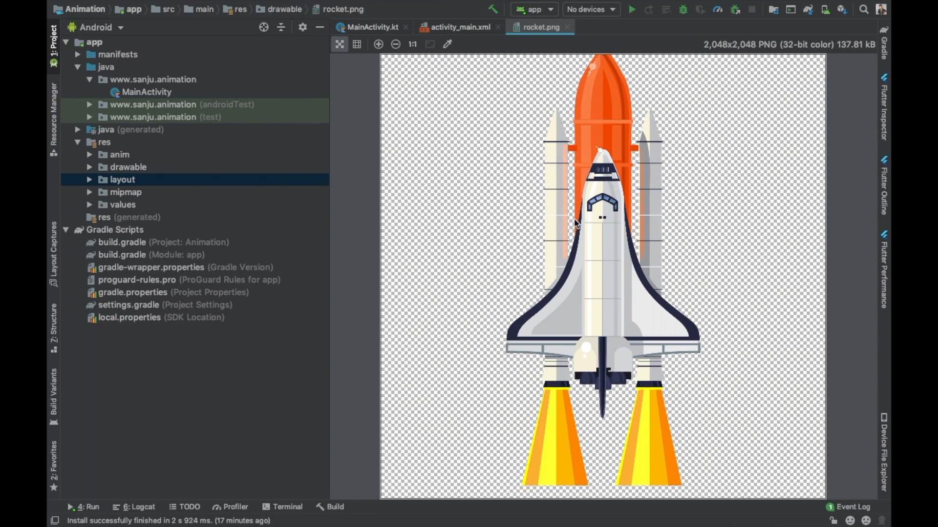
mouse_move(592, 225)
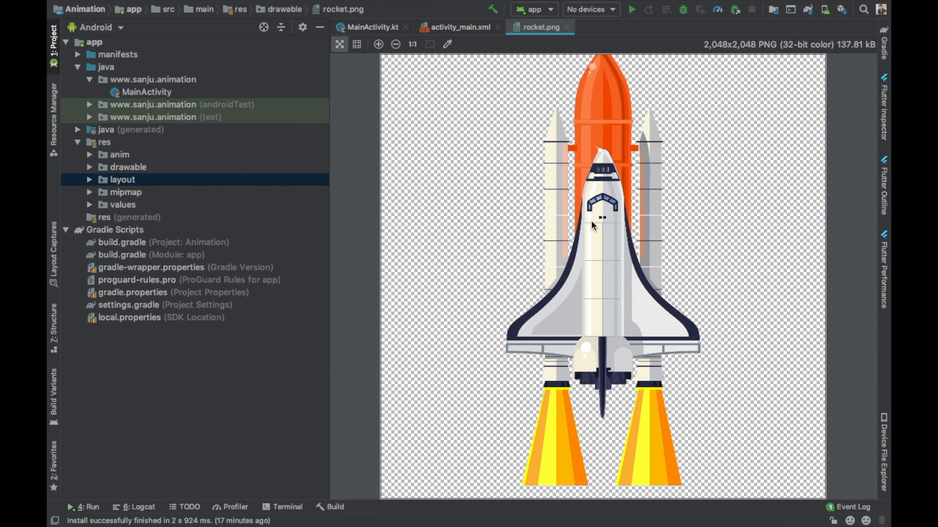
mouse_move(633, 245)
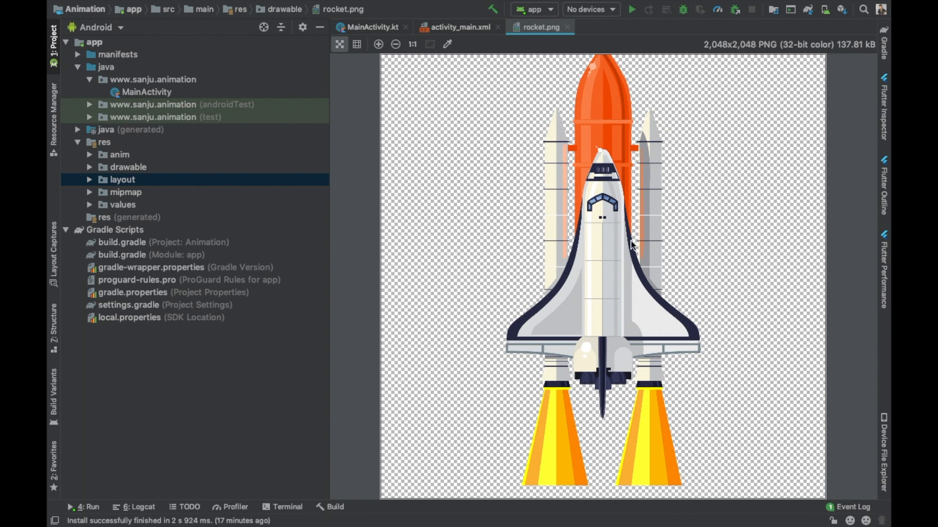
mouse_move(575, 27)
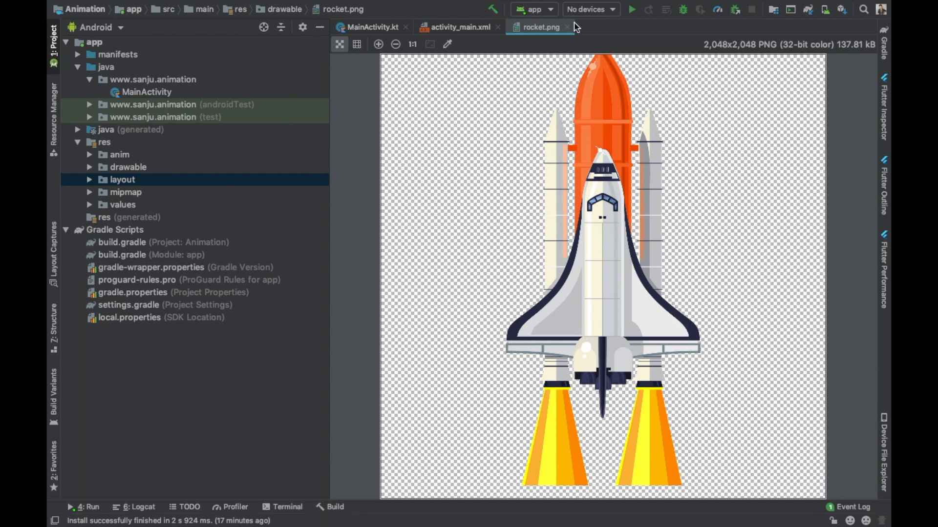
Close the rocket preview and start a new Animation resource file in res/anim
click(457, 27)
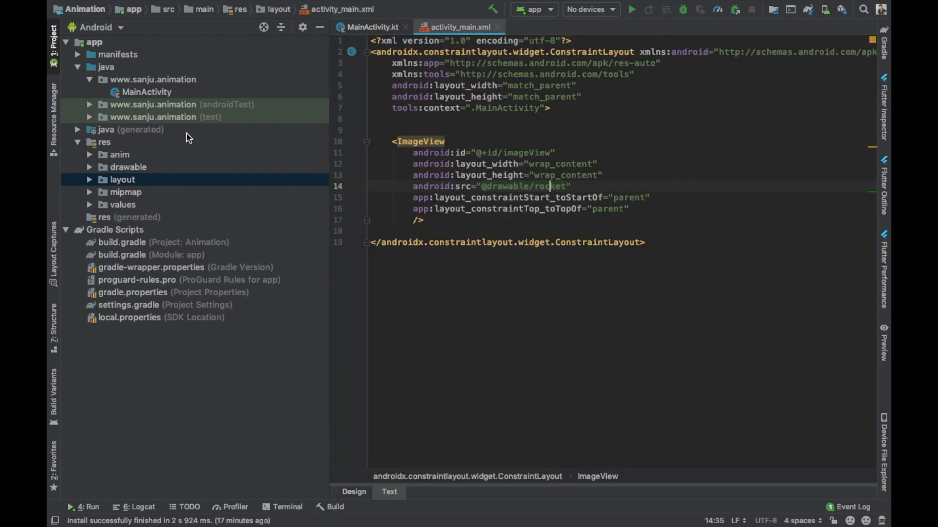
click(120, 155)
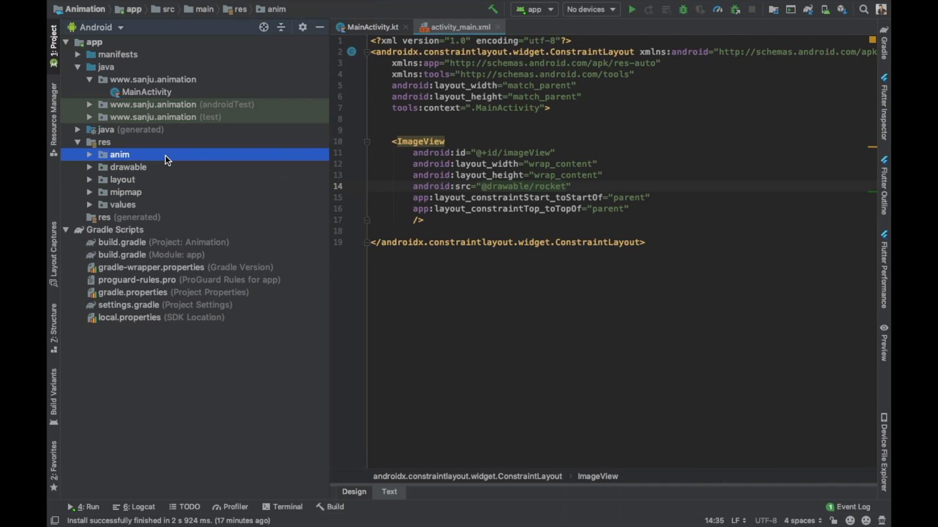
right_click(119, 155)
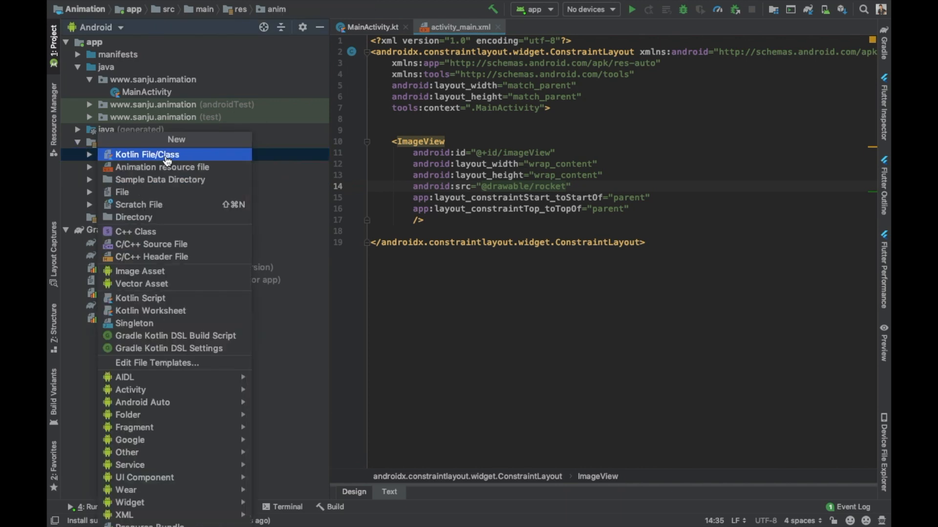
click(162, 167)
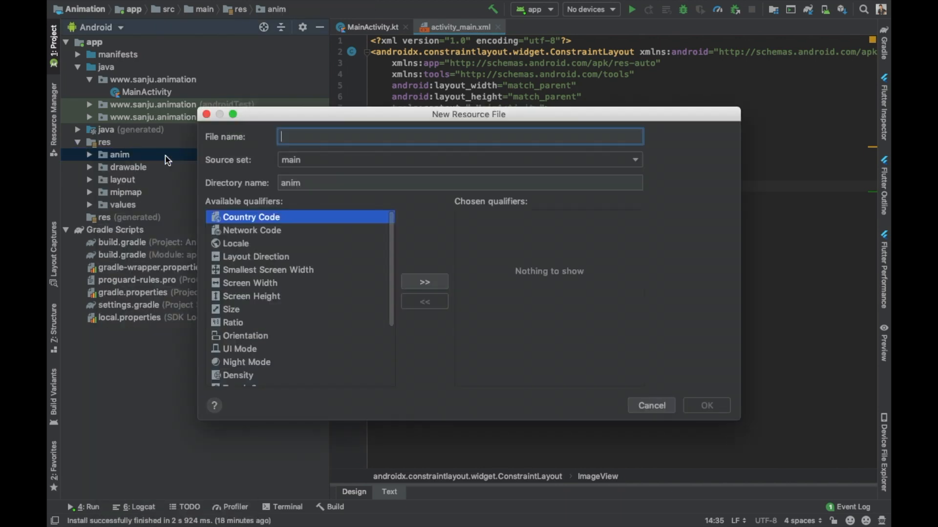
Name the new animation resource rotate_animation and create it
text(roat)
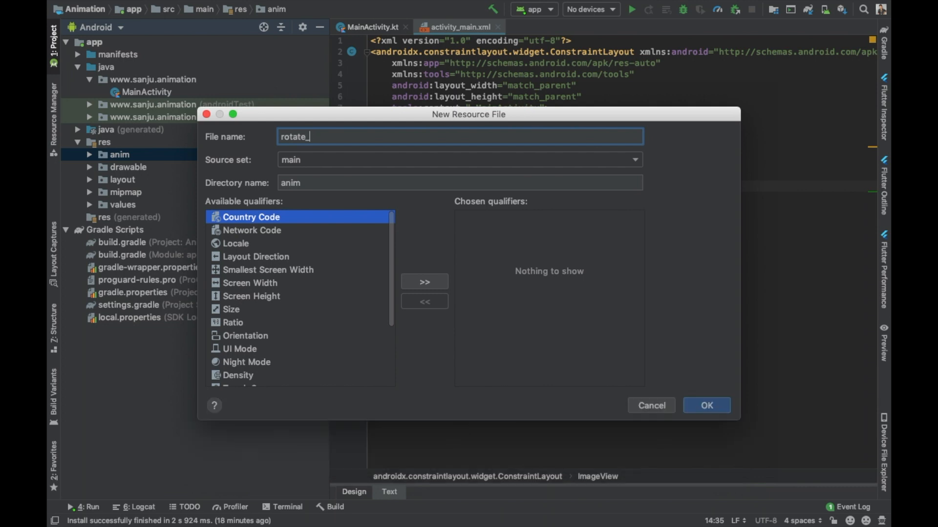
text(animation)
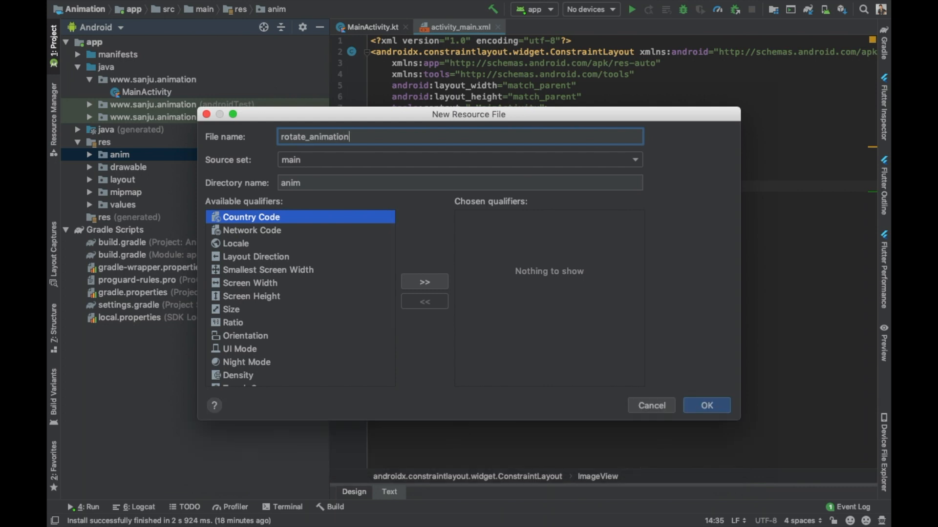
click(705, 406)
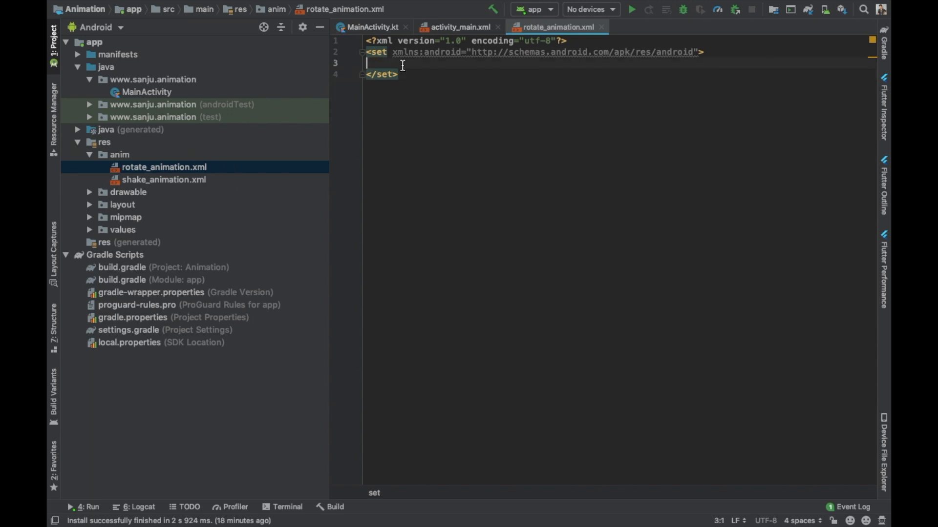
Add a rotate element inside the set with pivotX and pivotY at 50%
key(enter)
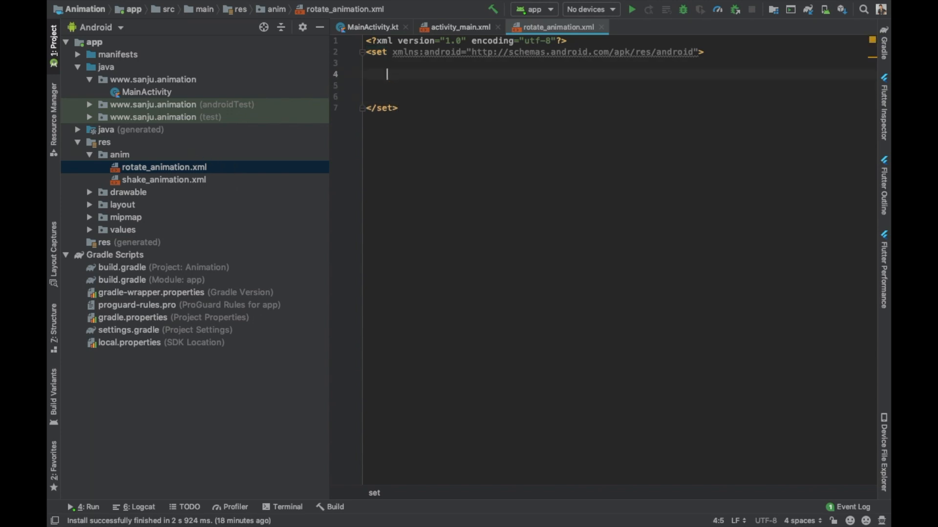
text(<rotate)
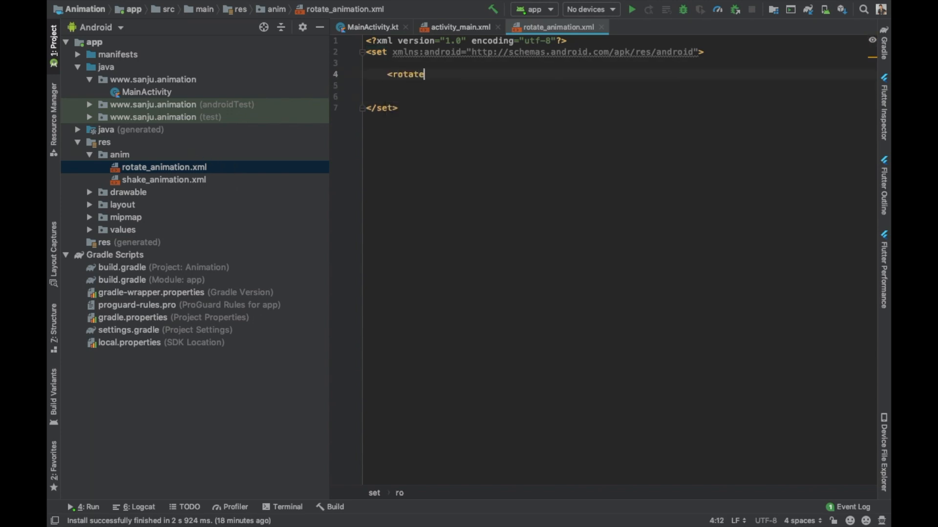
text(anro)
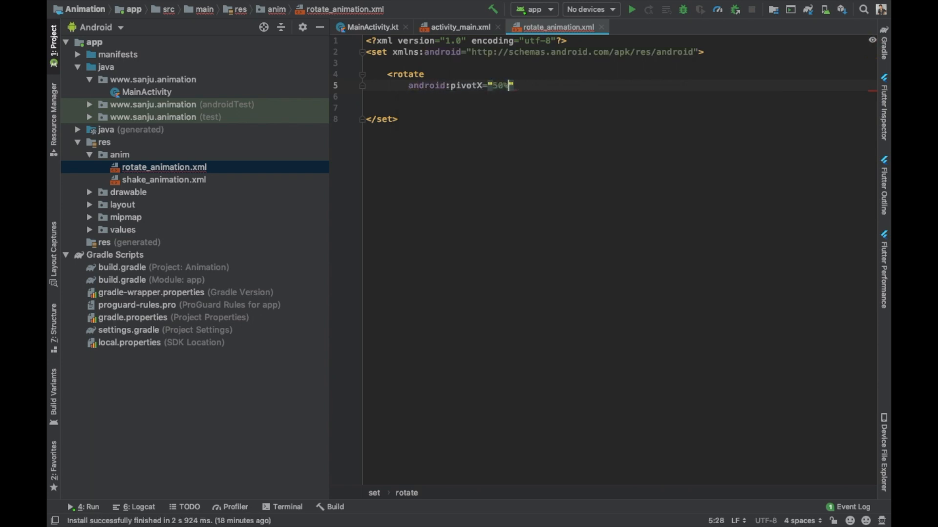
text(android:pivotY=")
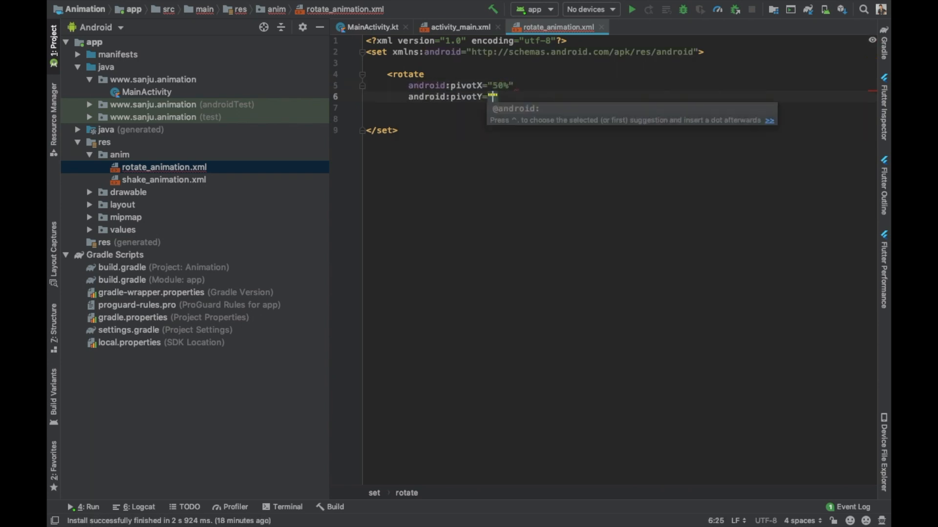
text(50%)
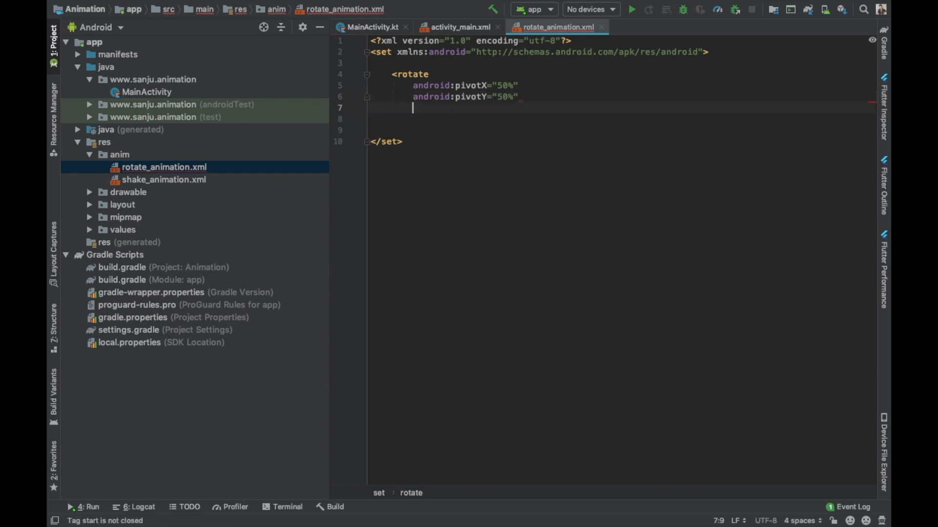
Set the rotation from 0 degrees to 360 degrees
text(fro)
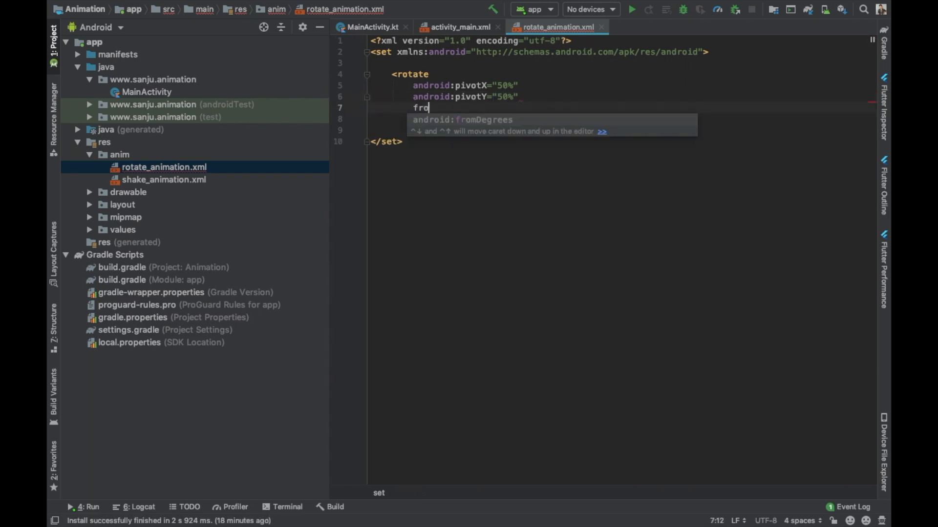
text(android:fromDegrees="0")
click(641, 119)
text(t)
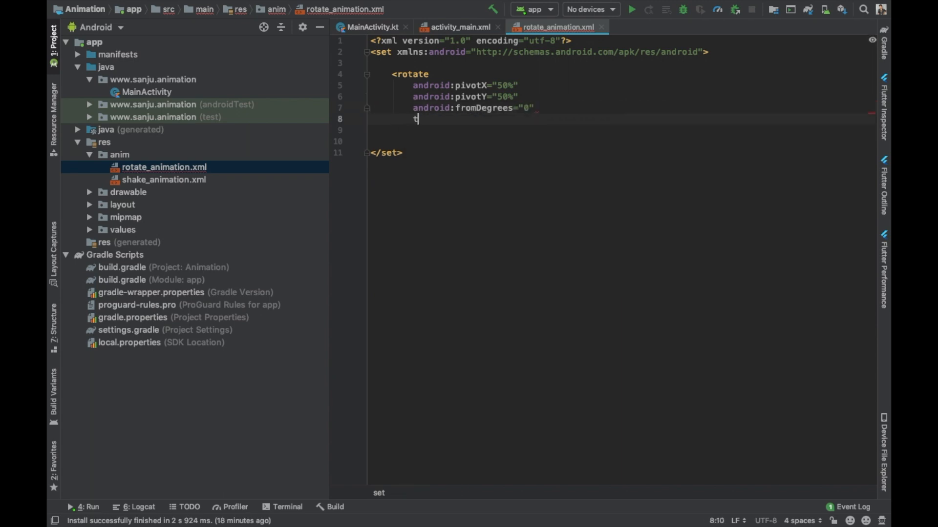
text(android:toDegrees="")
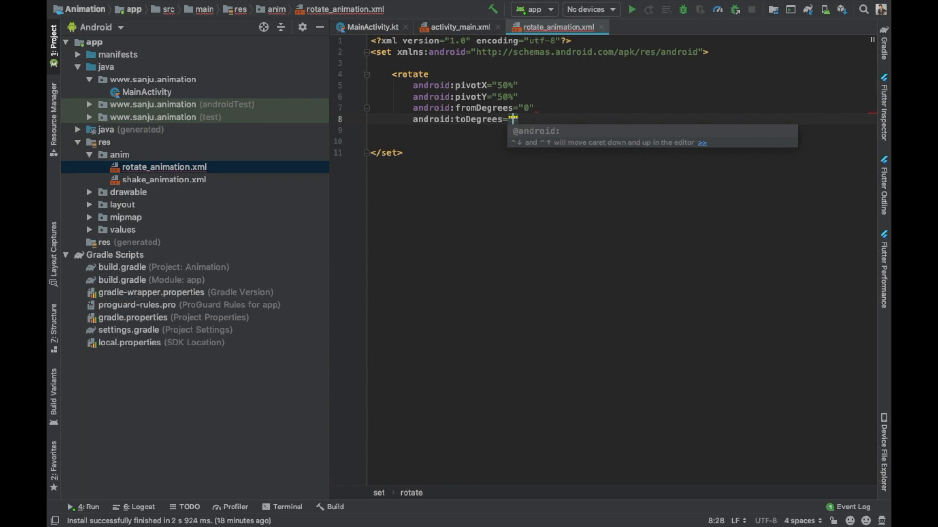
text(360)
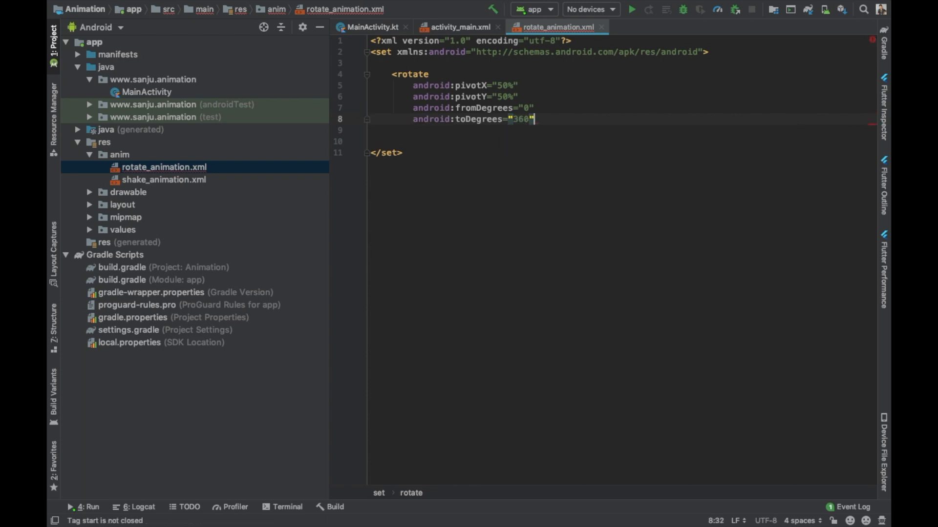
Set the rotate animation duration to 2500
text(dur)
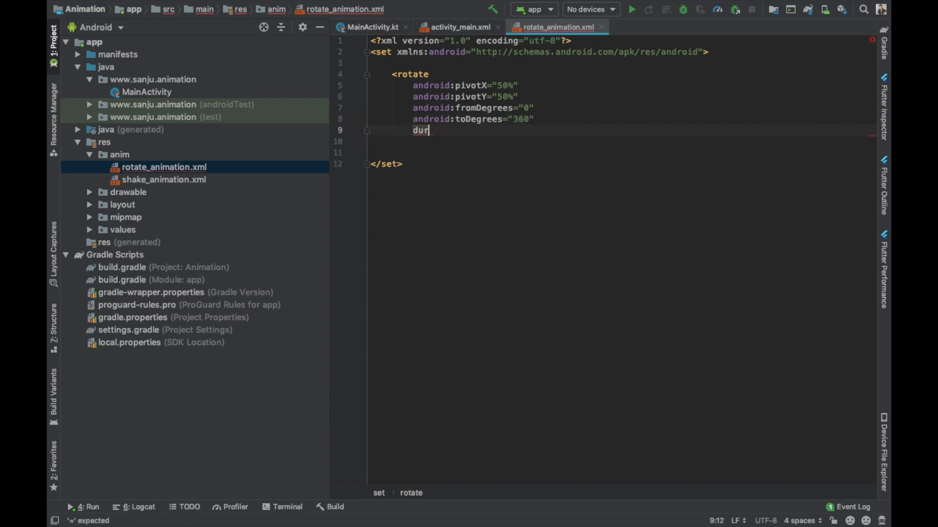
text(android)
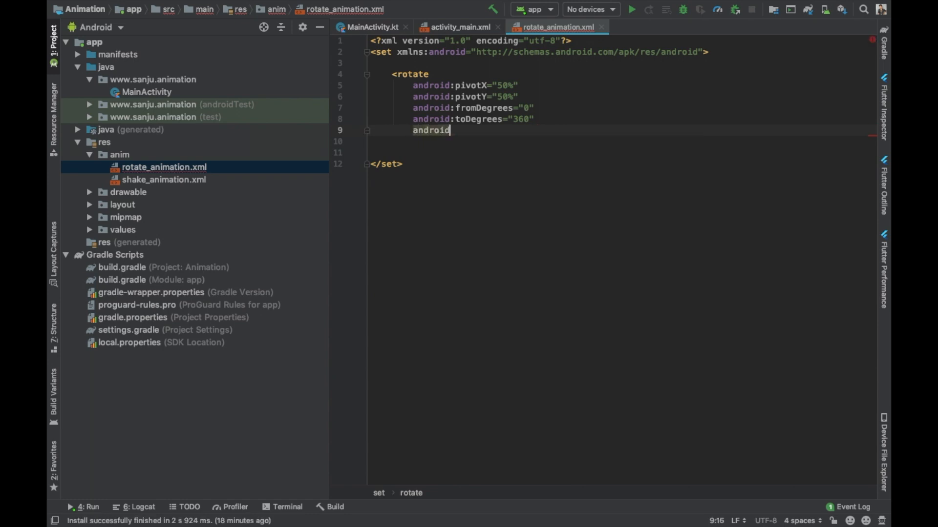
text(:durati)
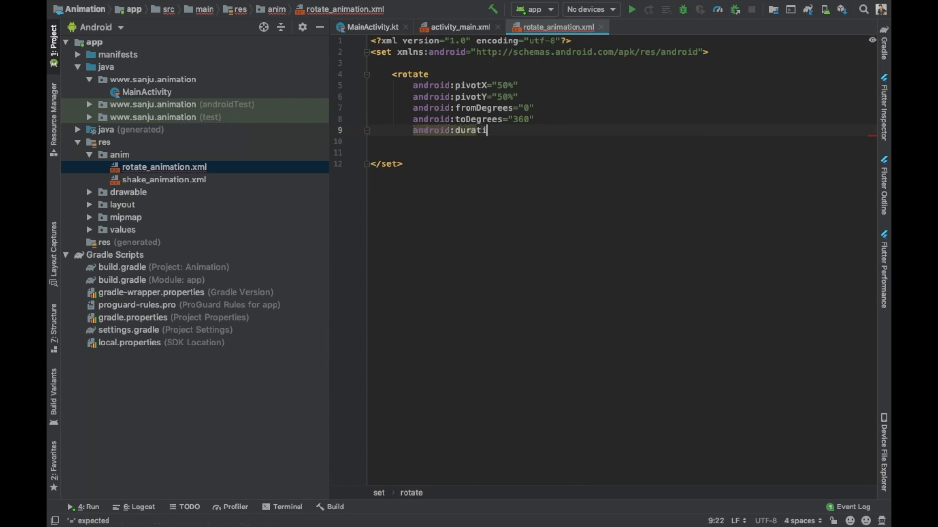
text(on = ")
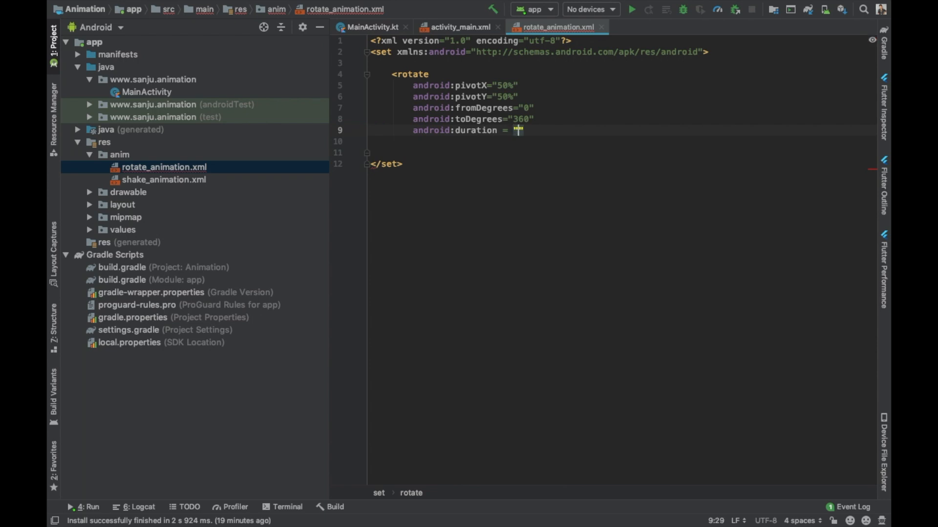
text(2)
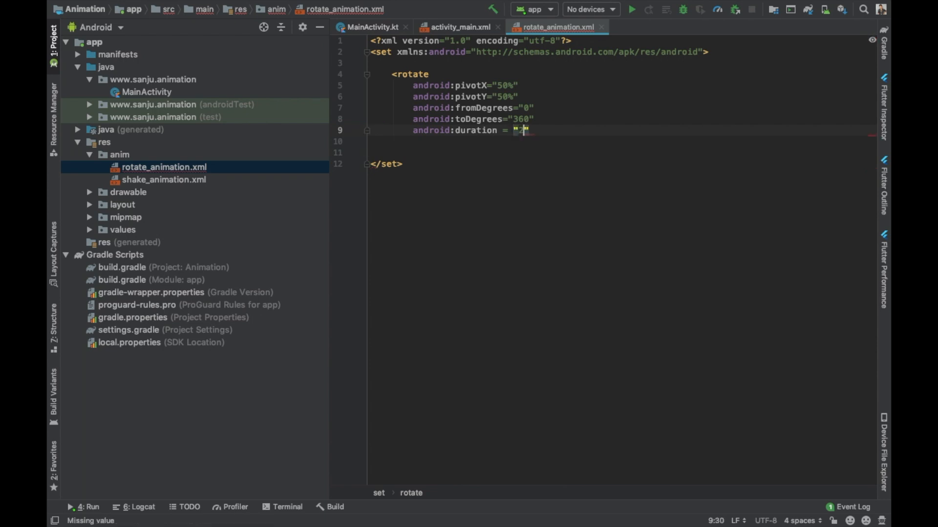
text(500)
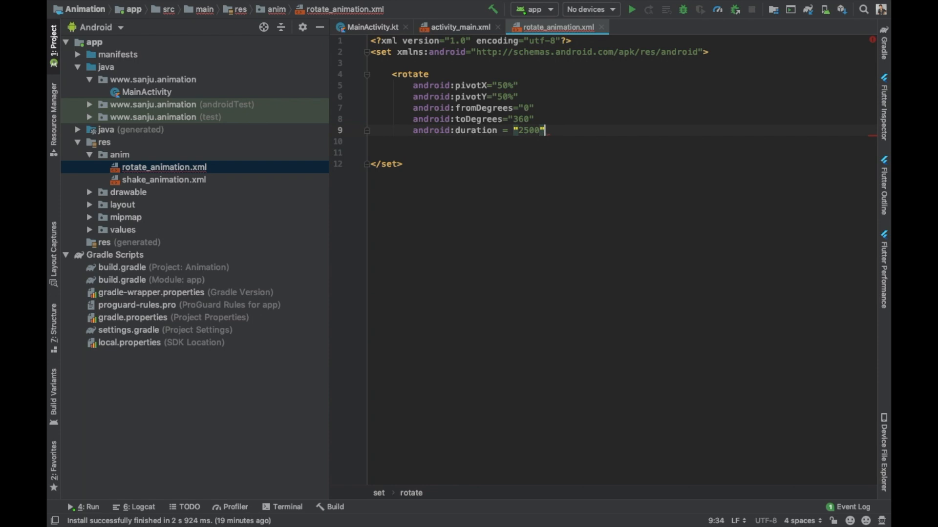
Add startOffset "0" and close the rotate element with />
text(android:)
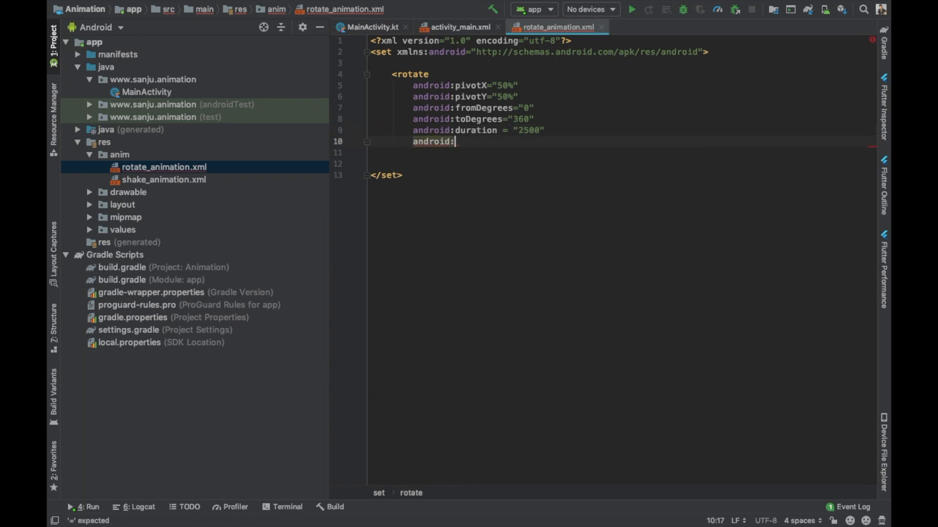
text(starto)
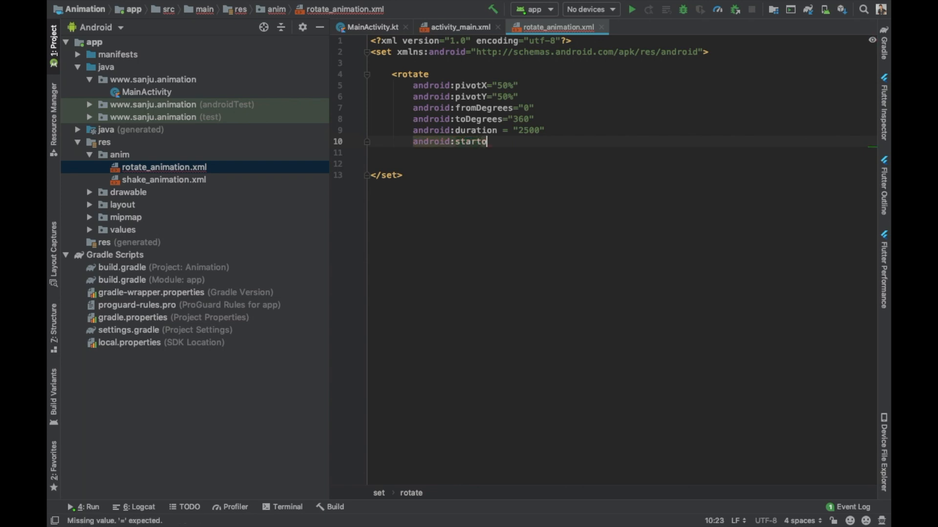
text(ffset =)
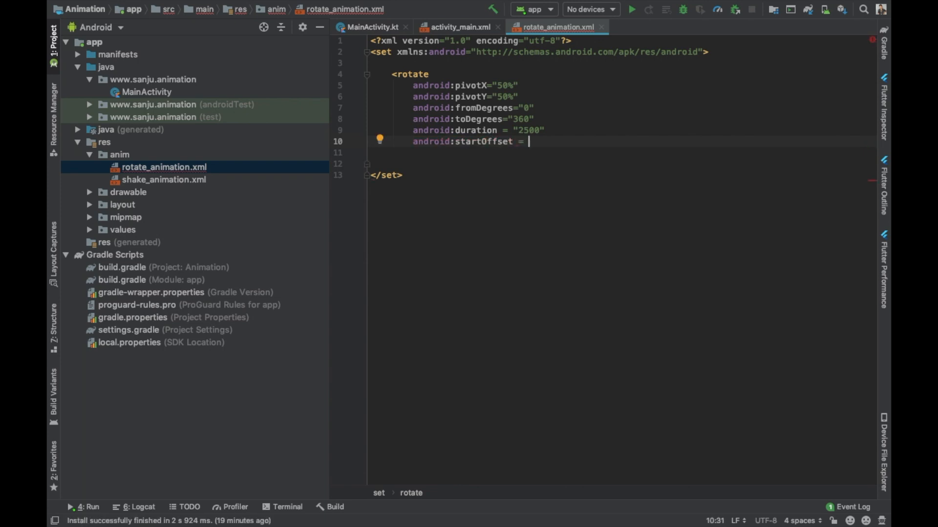
text("0")
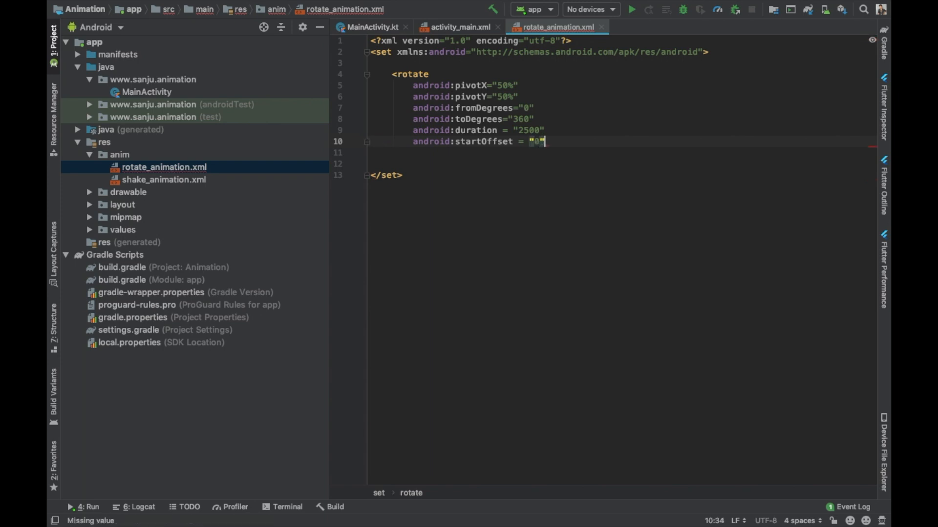
text(/>)
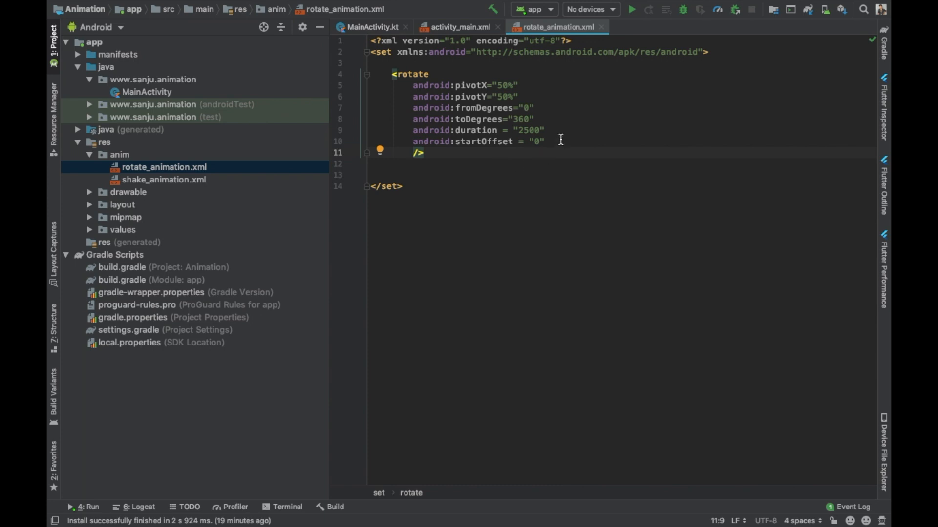
Add repeatCount "infinite" to the rotate element
text(repe)
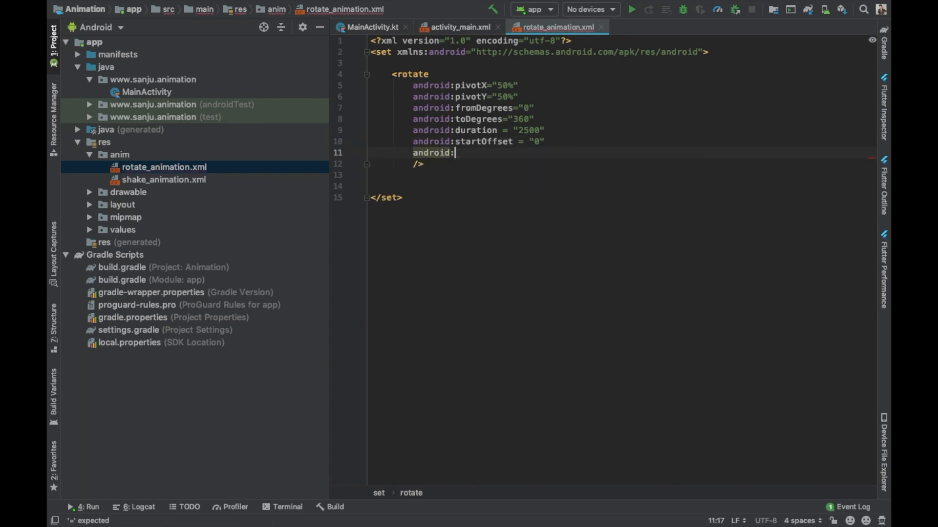
text(repeat)
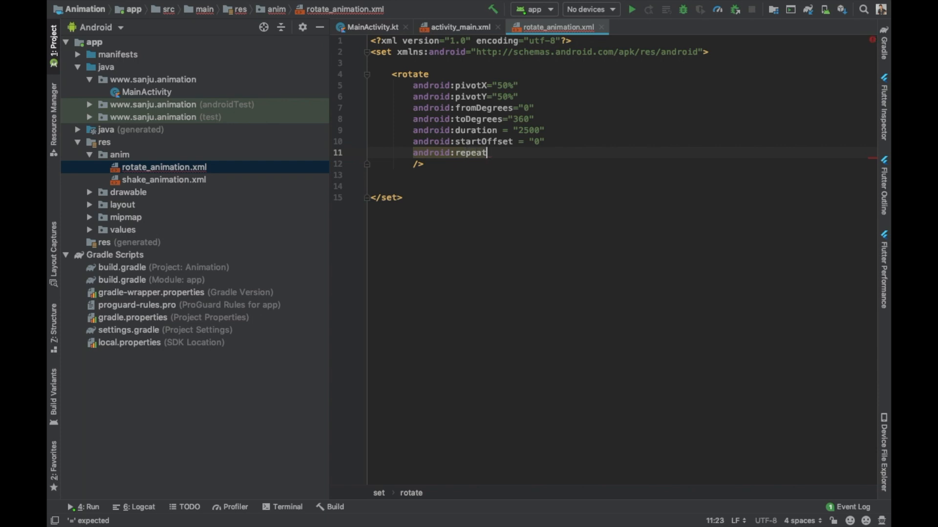
text(Count)
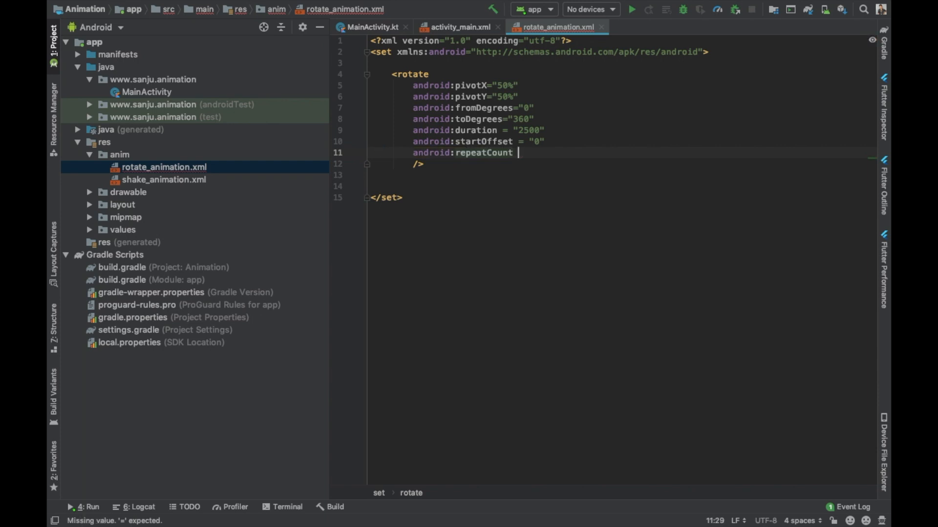
text(= "")
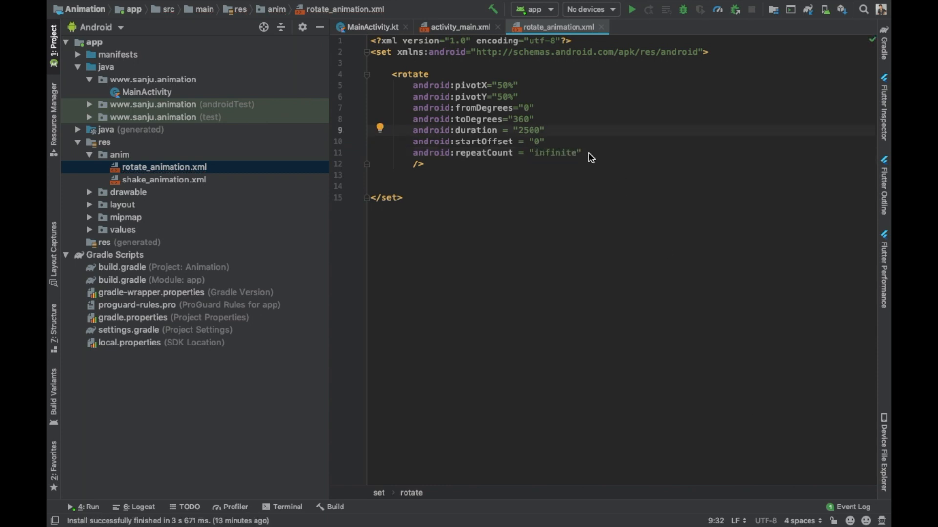
mouse_move(599, 123)
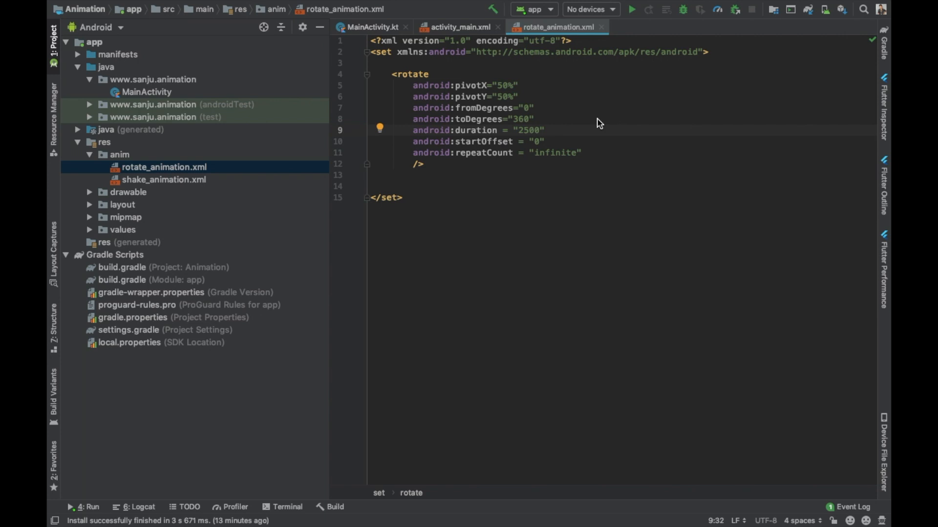
mouse_move(545, 115)
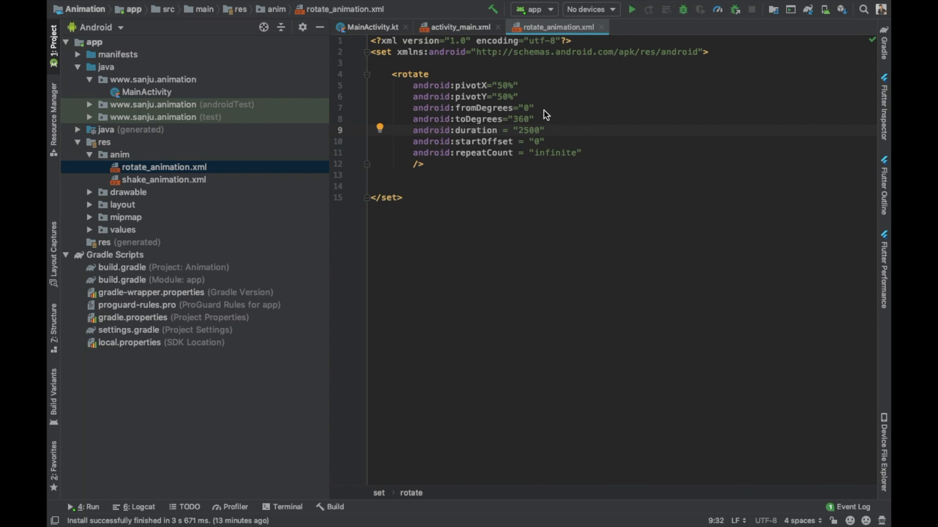
mouse_move(529, 124)
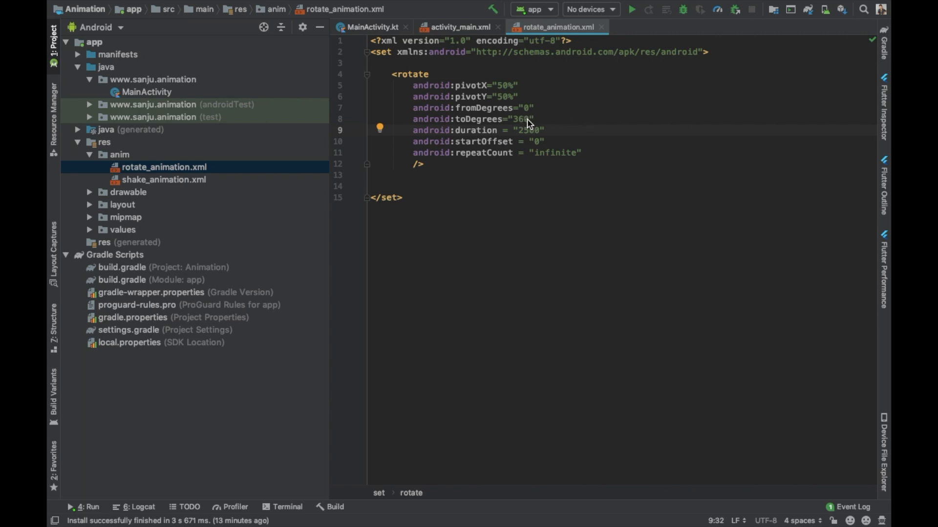
mouse_move(531, 124)
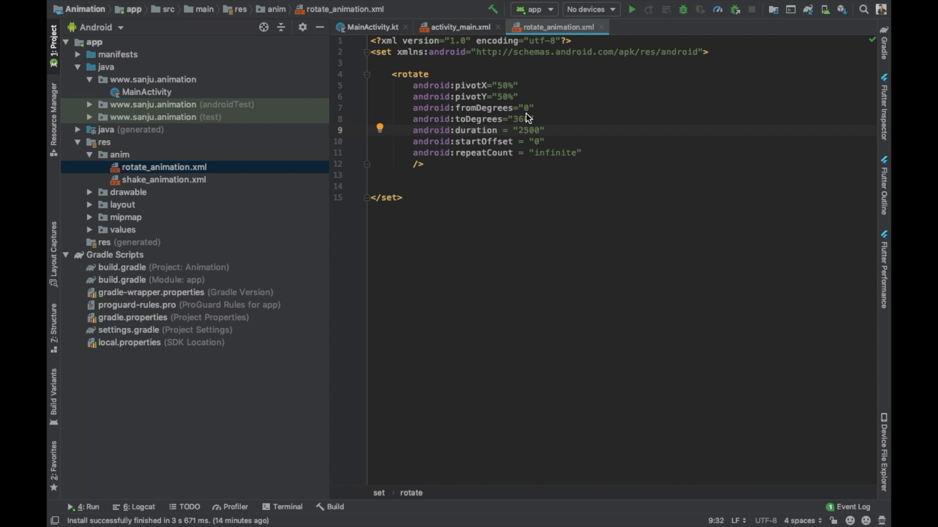
mouse_move(540, 115)
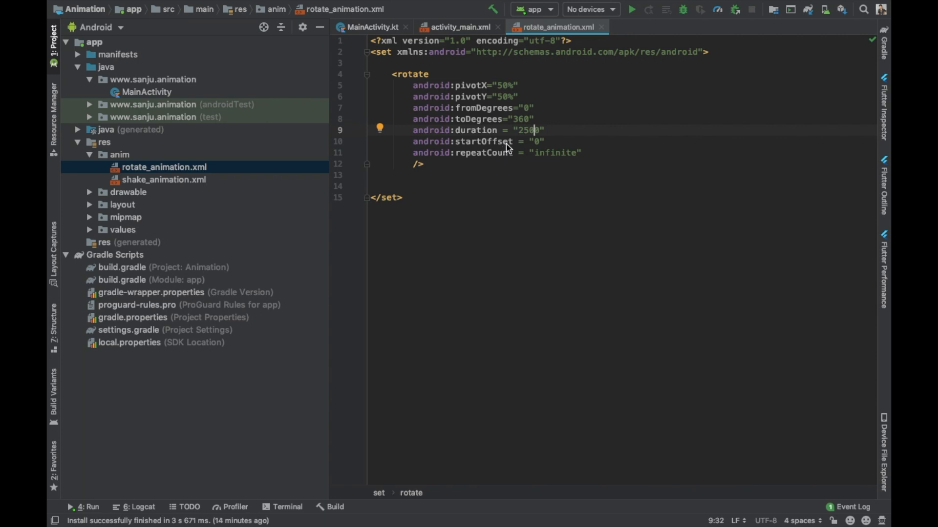
mouse_move(550, 135)
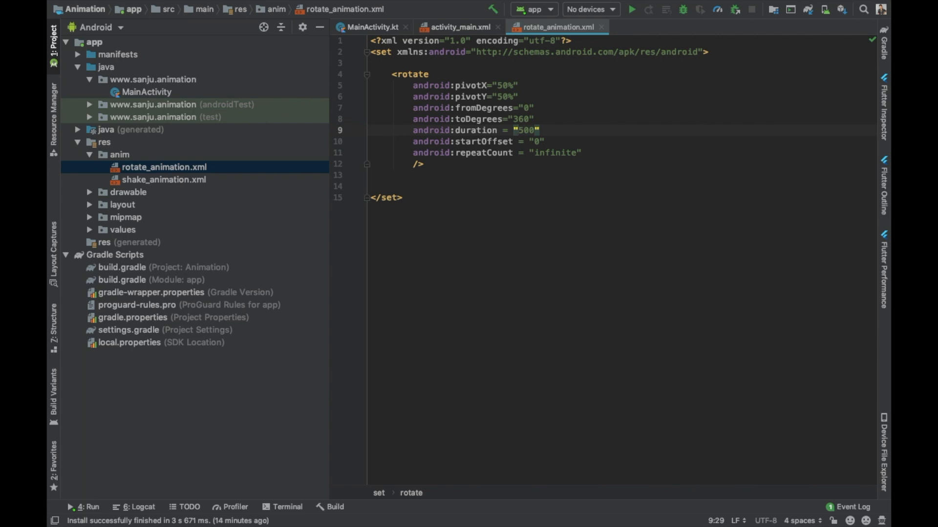
text(2500)
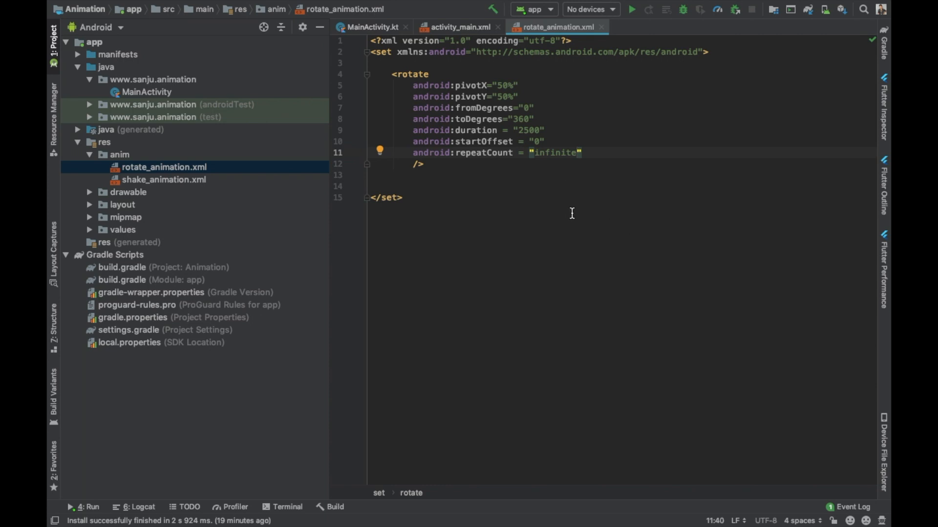
mouse_move(507, 174)
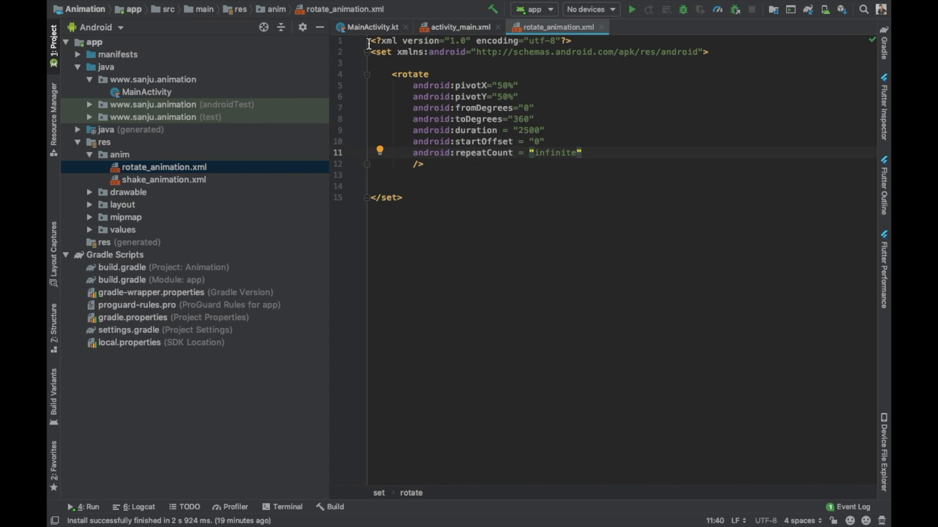
Return to MainActivity.kt after checking the rocket ImageView in activity_main.xml
click(371, 28)
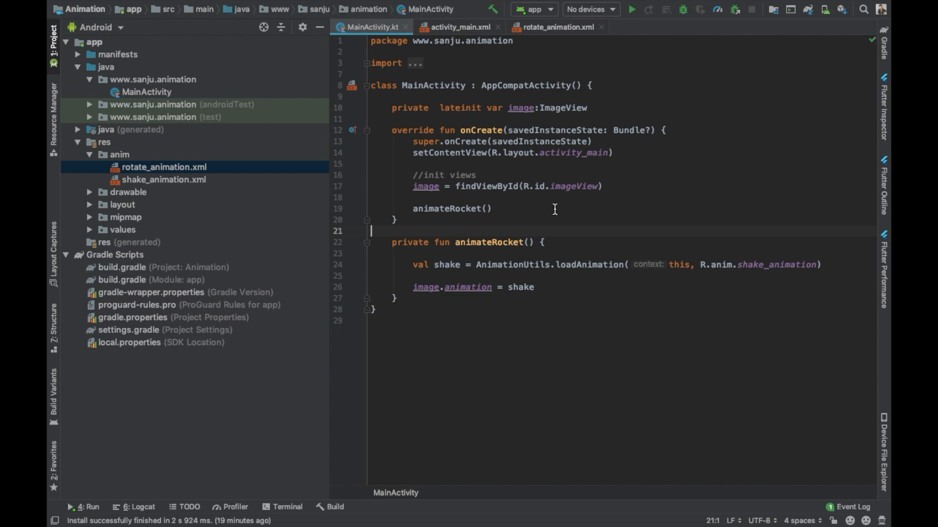
mouse_move(400, 119)
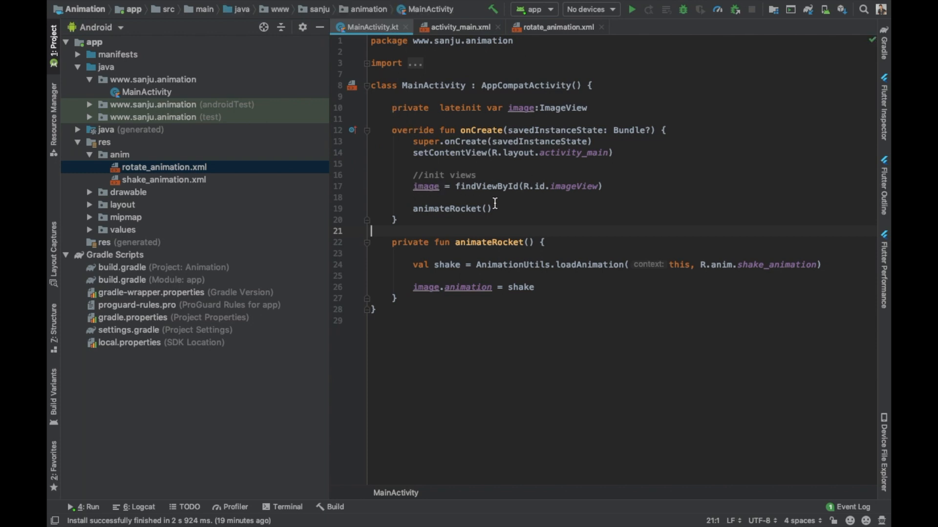
click(459, 27)
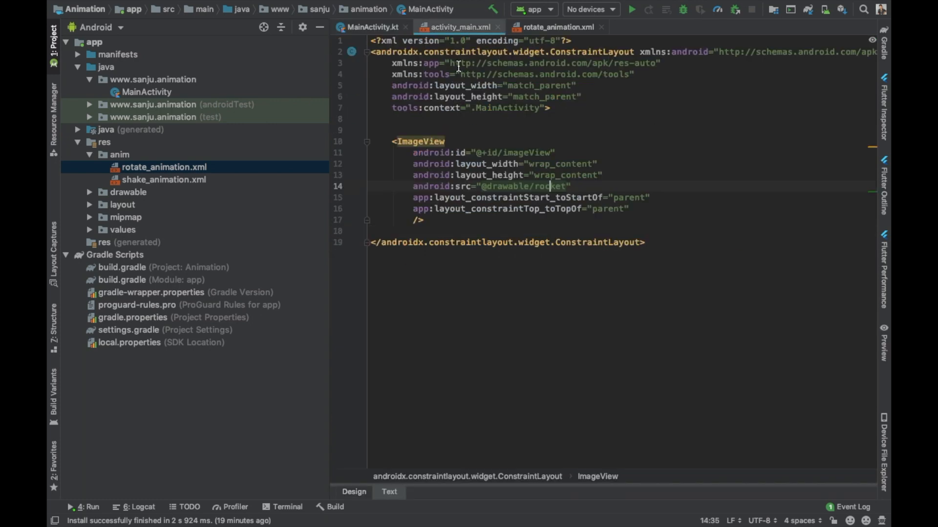
click(371, 27)
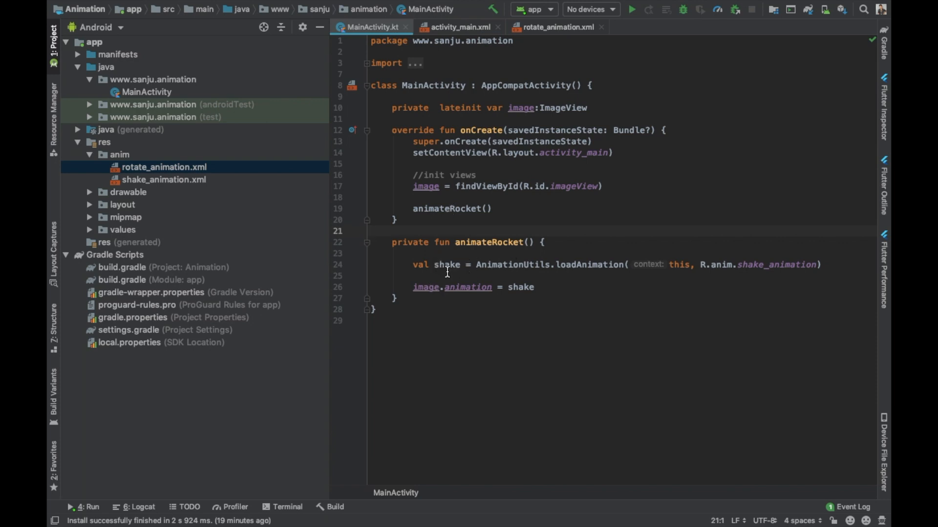
mouse_move(559, 292)
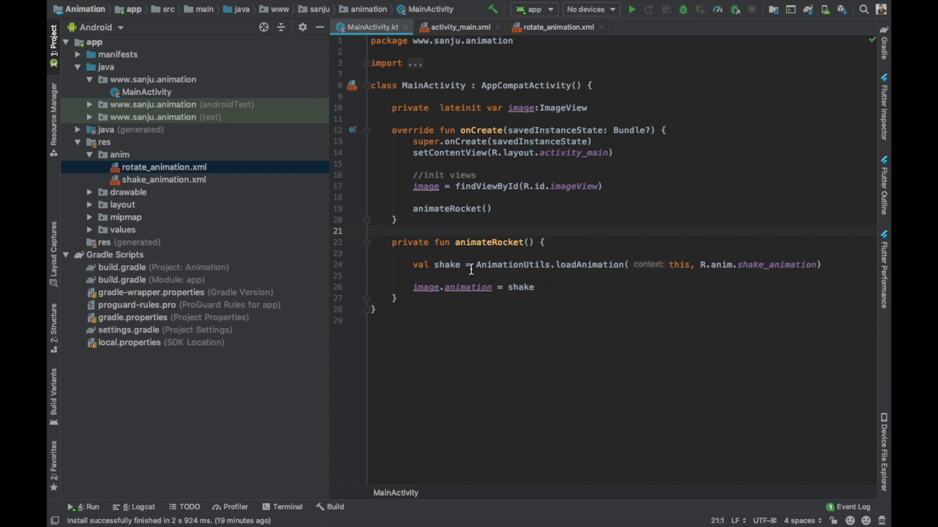
Rename val shake to rotate and load R.anim.rotate_animation instead of shake_animation
double_click(446, 265)
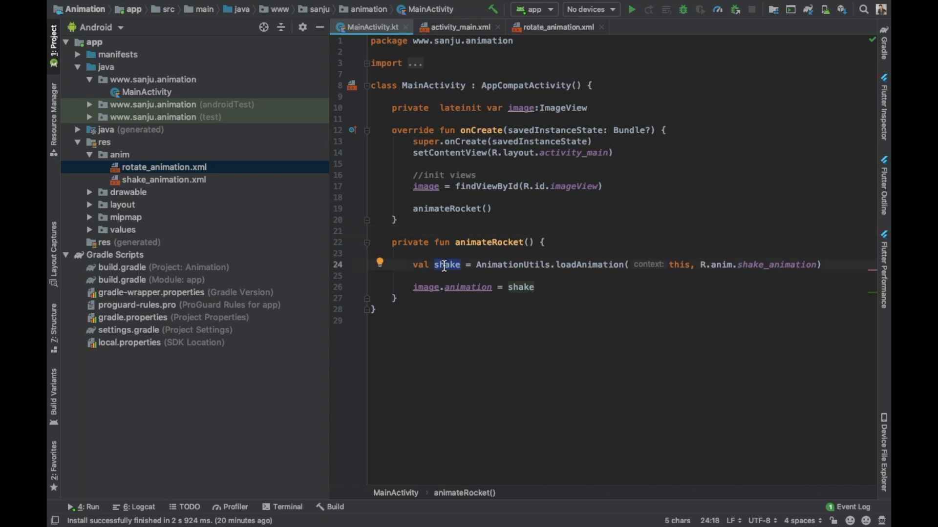
text(rotat)
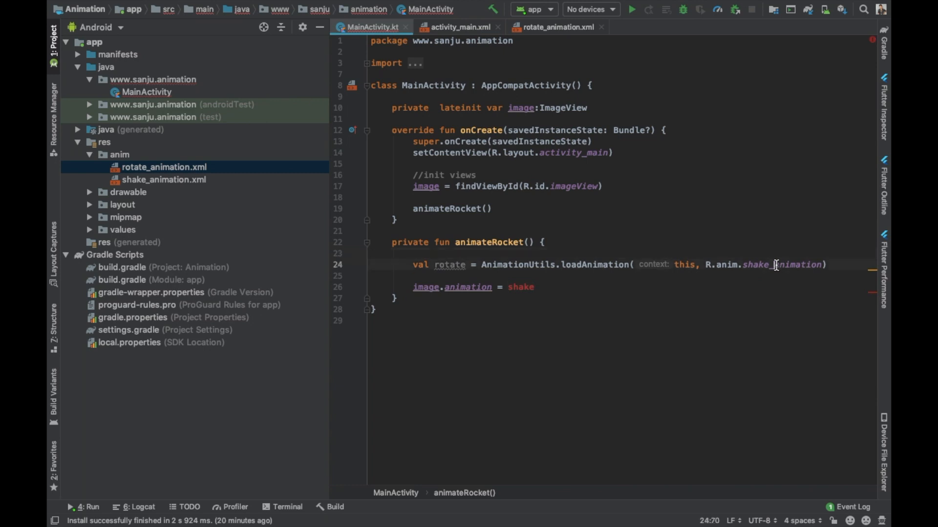
double_click(784, 264)
text(rotat)
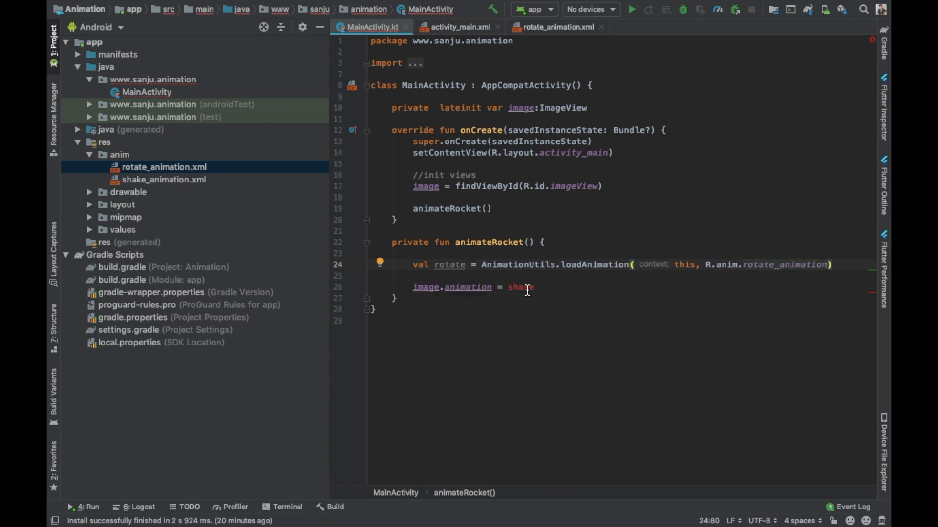
Assign rotate to image.animation in animateRocket()
double_click(521, 287)
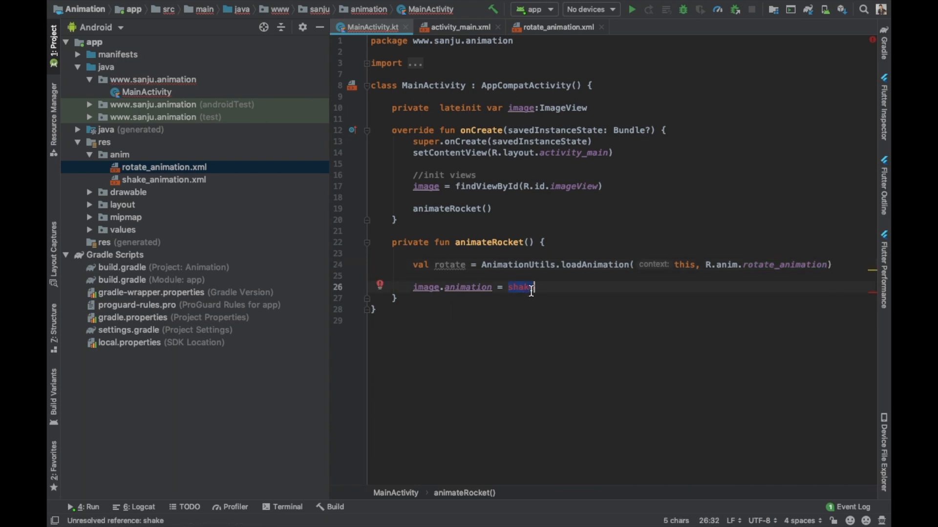
text(rot)
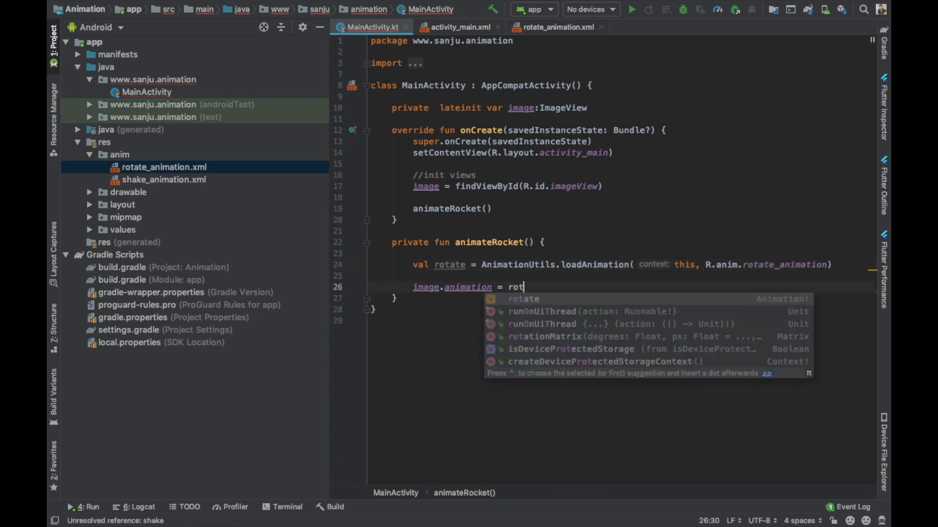